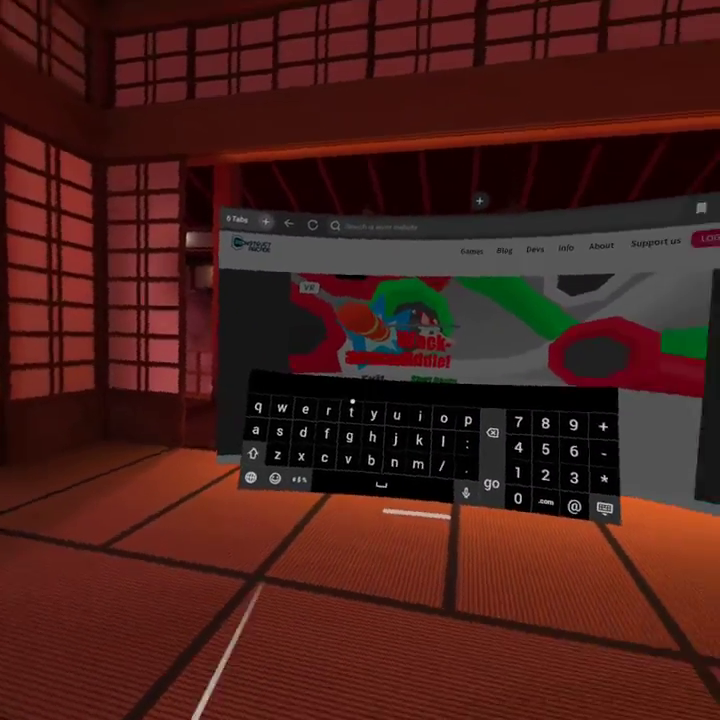
- Enter "you" in the address bar and pick the youtube.com suggestion
text(you)
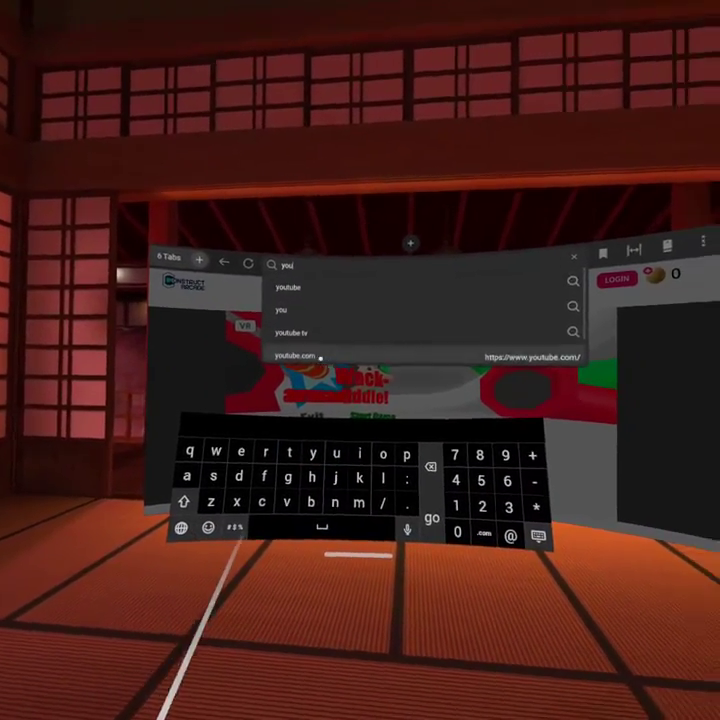
click(294, 353)
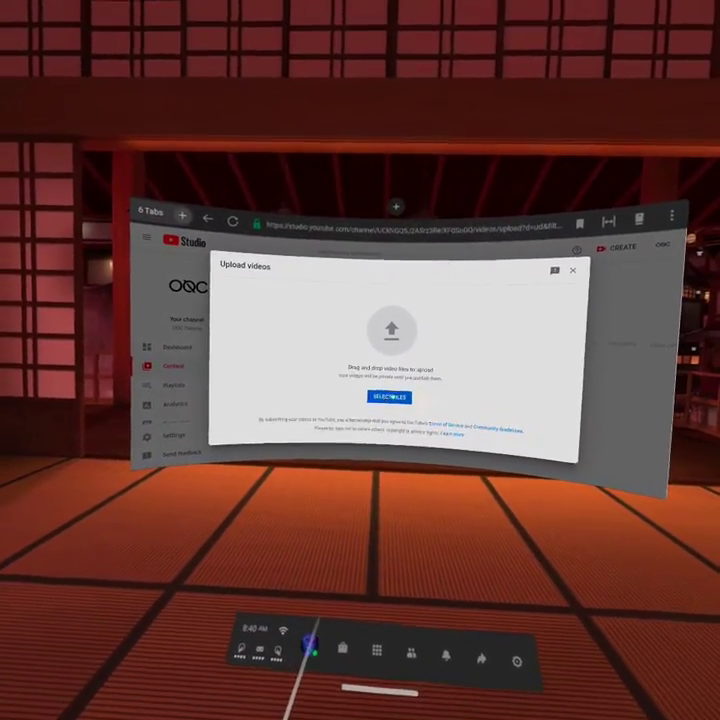
- Dismiss the Upload videos dialog to reveal the Uploads list with the abandoned draft
click(388, 397)
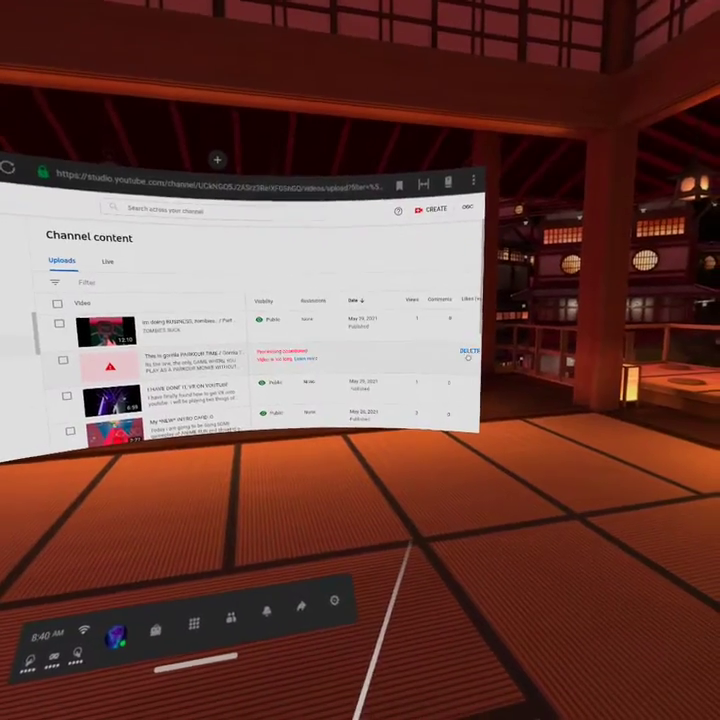
- Delete the abandoned gorilla parkour draft and confirm permanent deletion
click(468, 351)
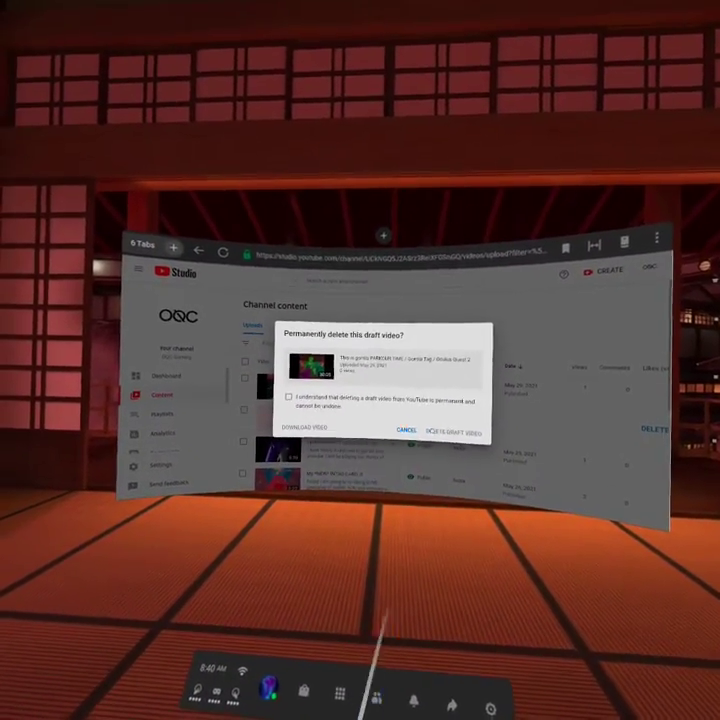
click(444, 431)
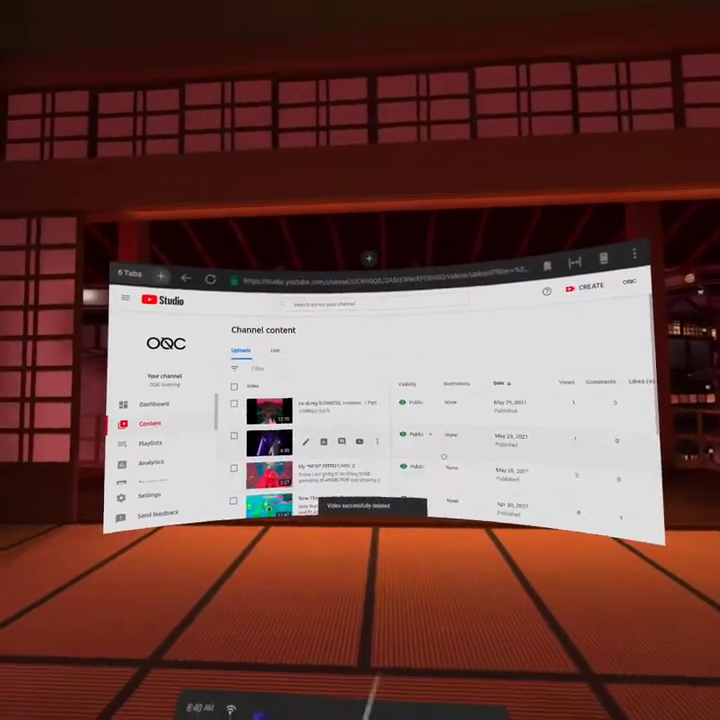